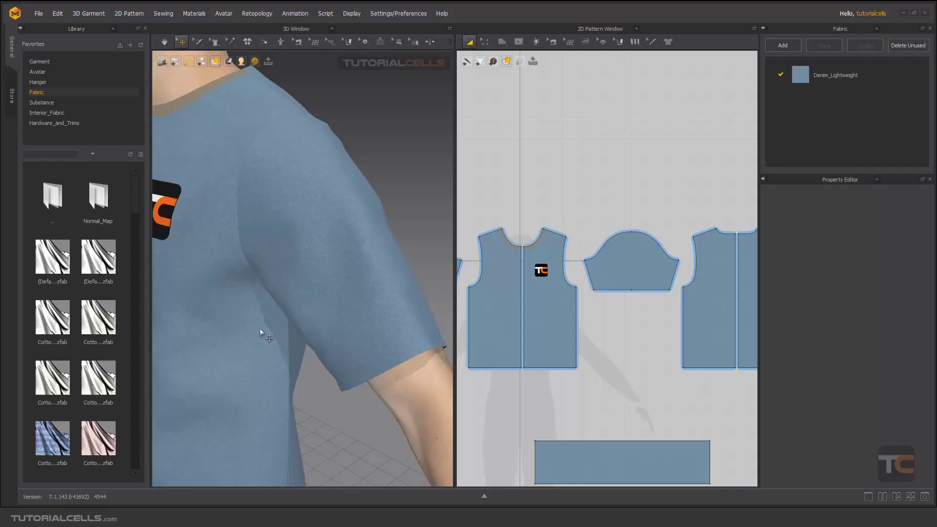
Select the T-shirt's sleeve pattern piece and zoom in on it
left_click(624, 263)
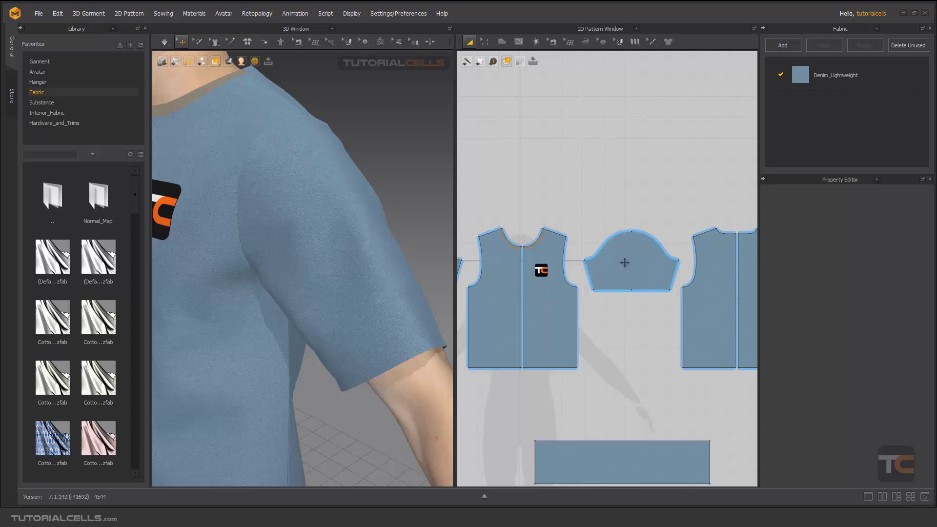
left_click(630, 263)
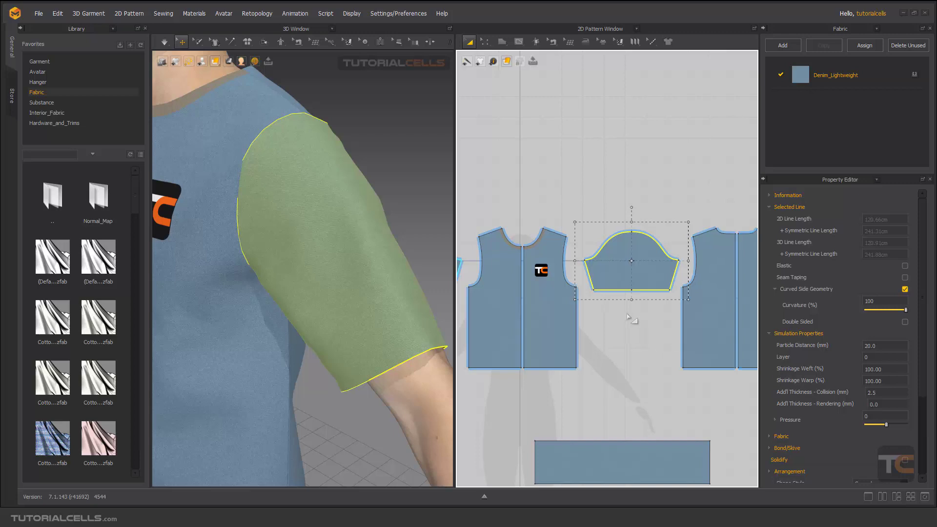
mouse_move(602, 344)
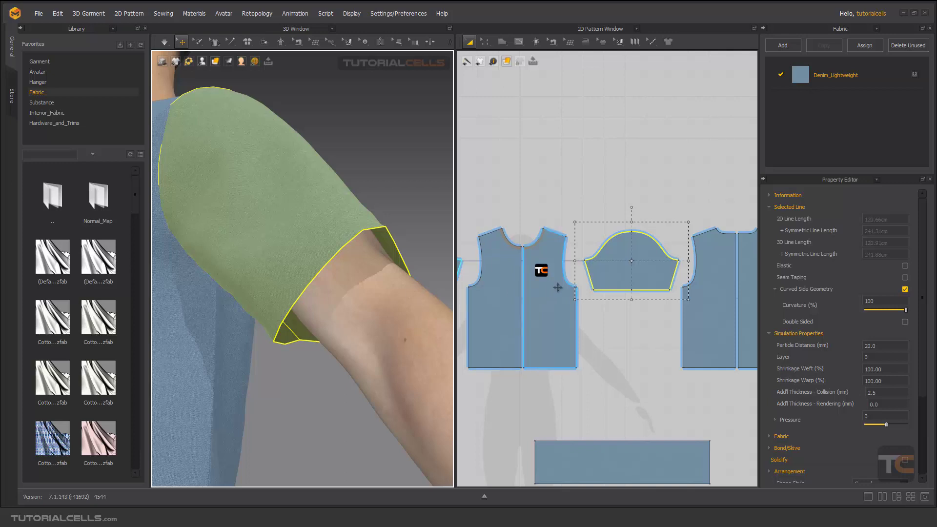
scroll("down", 3)
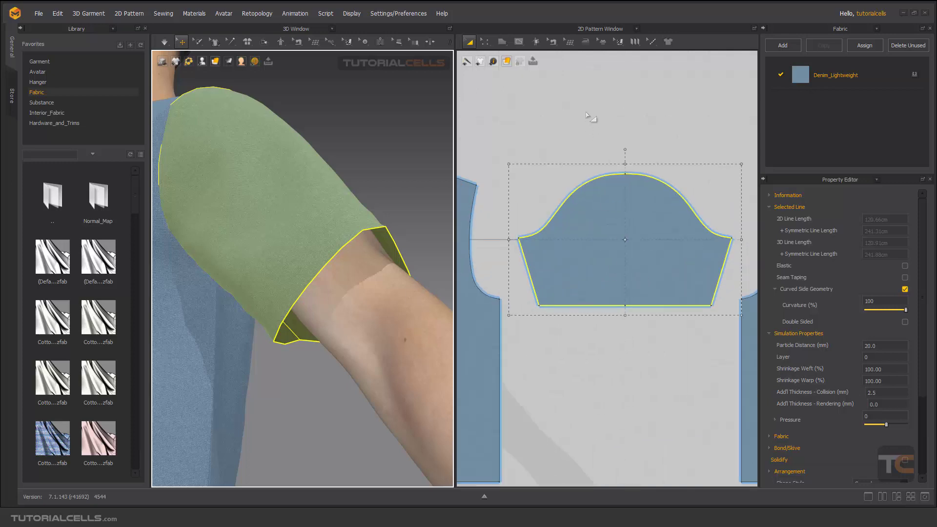
mouse_move(585, 41)
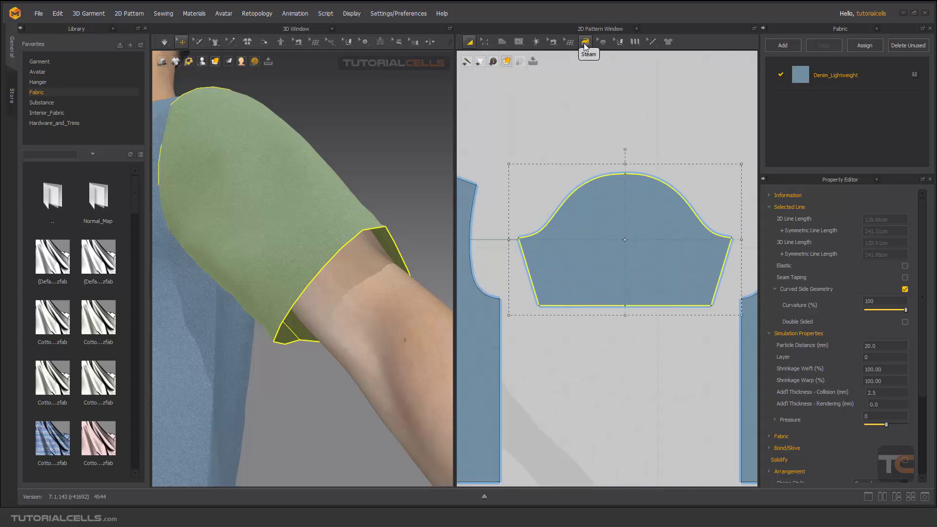
Start the Steam tool and set its Shrinkage to a positive 72 percent
left_click(585, 41)
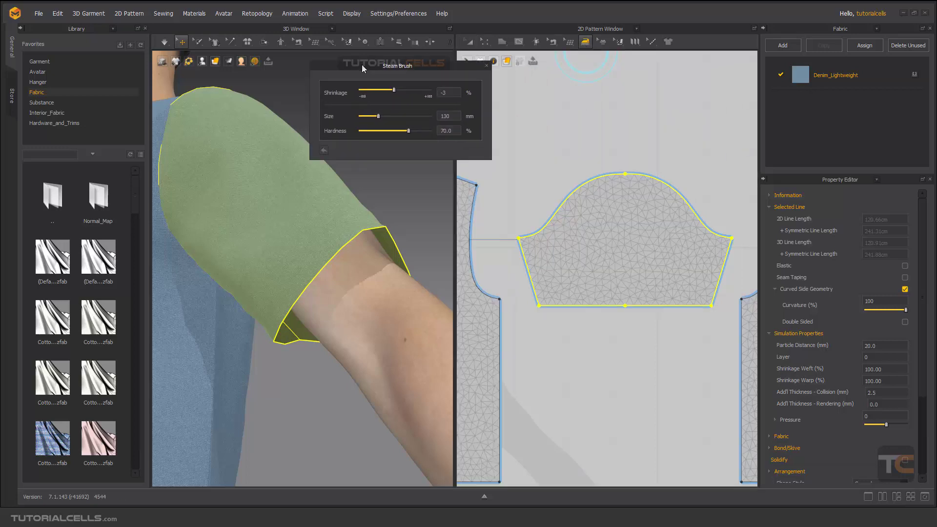
left_click_drag(395, 65, 353, 64)
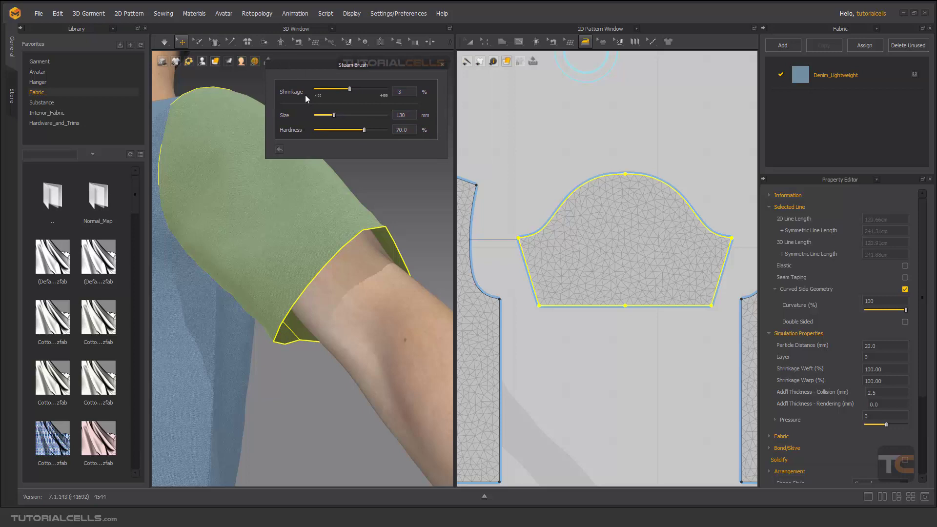
mouse_move(367, 131)
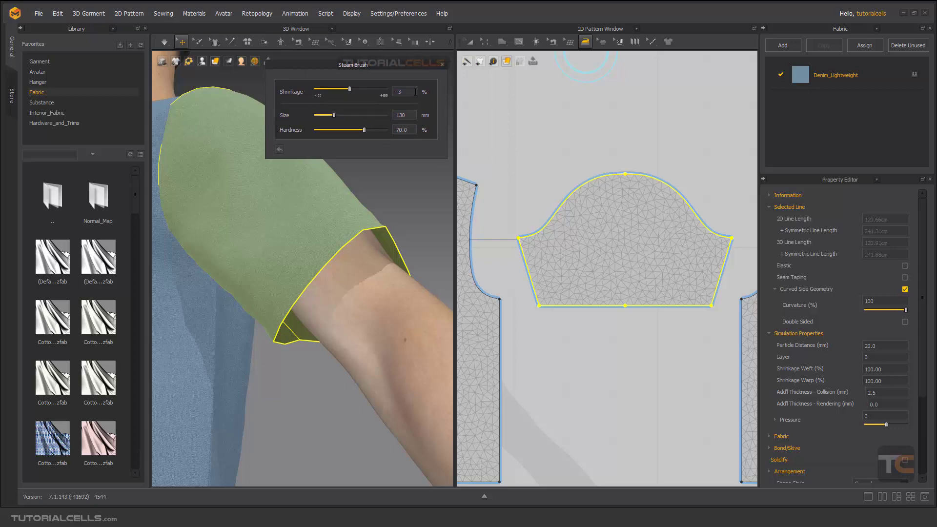
left_click_drag(341, 89, 351, 89)
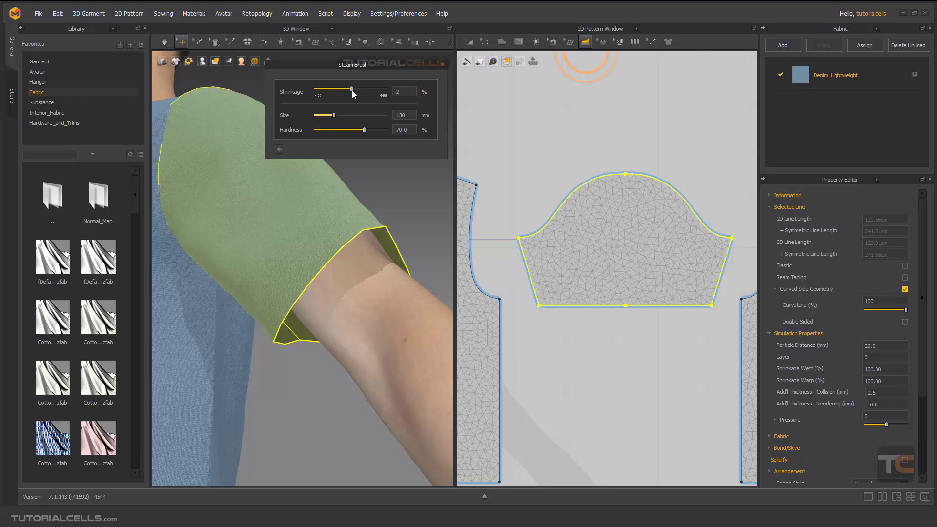
left_click_drag(352, 91, 374, 88)
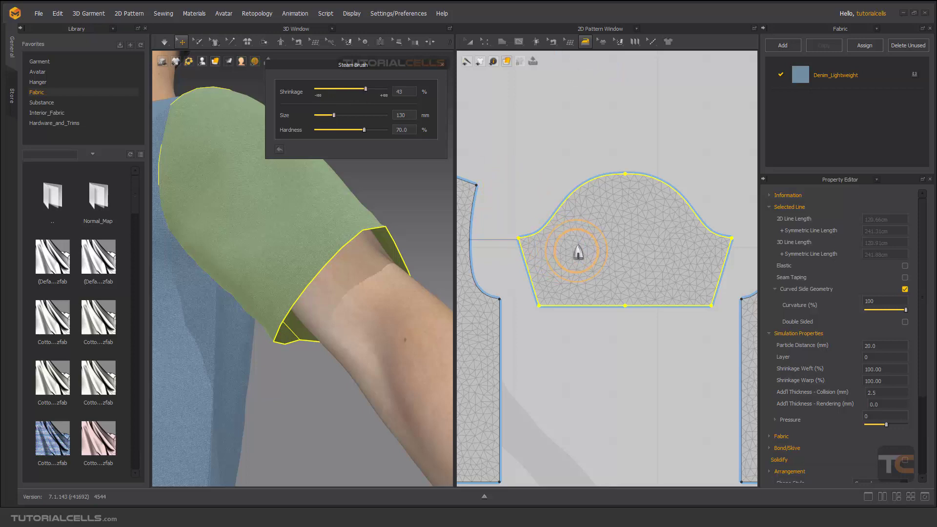
mouse_move(372, 93)
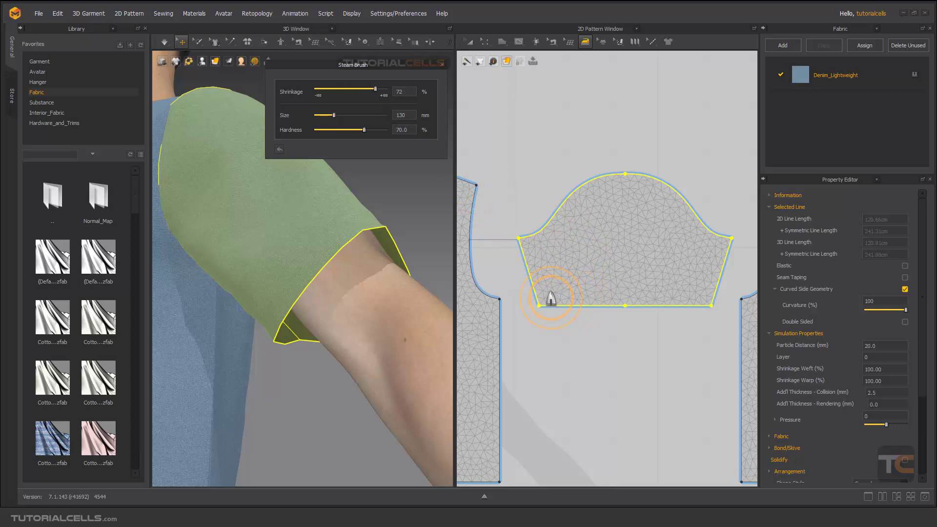
Brush expansion along the sleeve's bottom hem so it flares out, marked red
left_click(559, 296)
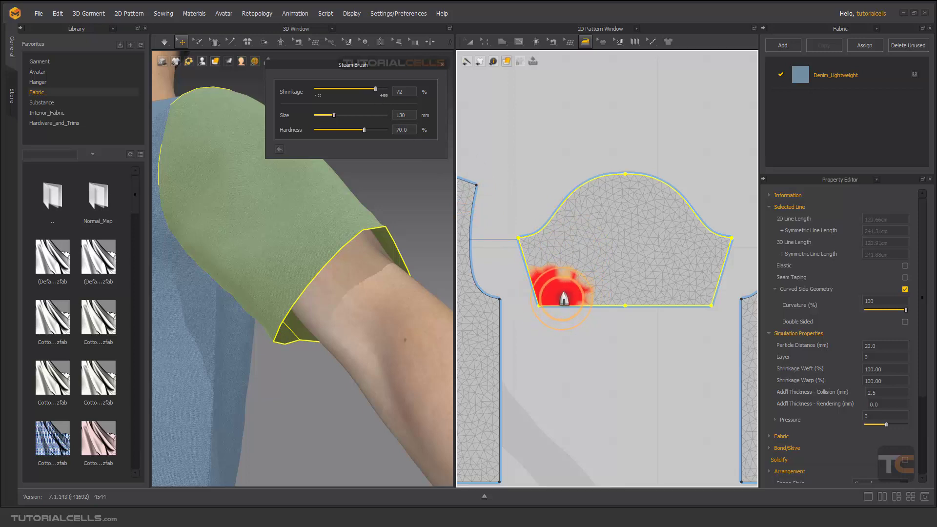
left_click_drag(565, 293, 709, 302)
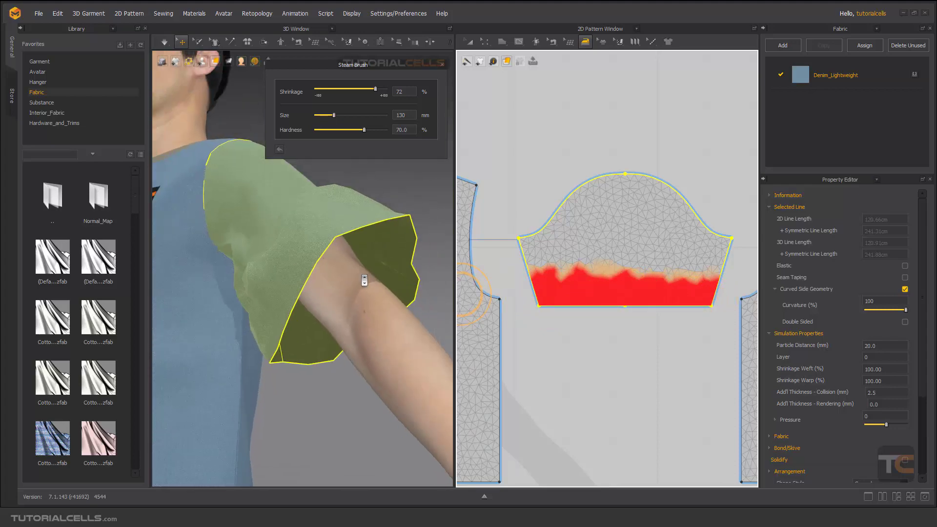
left_click_drag(358, 281, 305, 275)
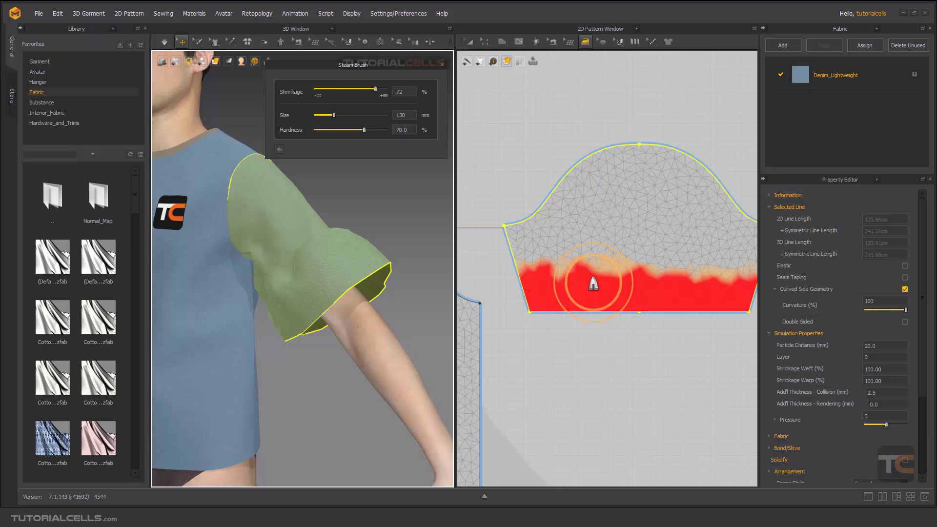
mouse_move(614, 289)
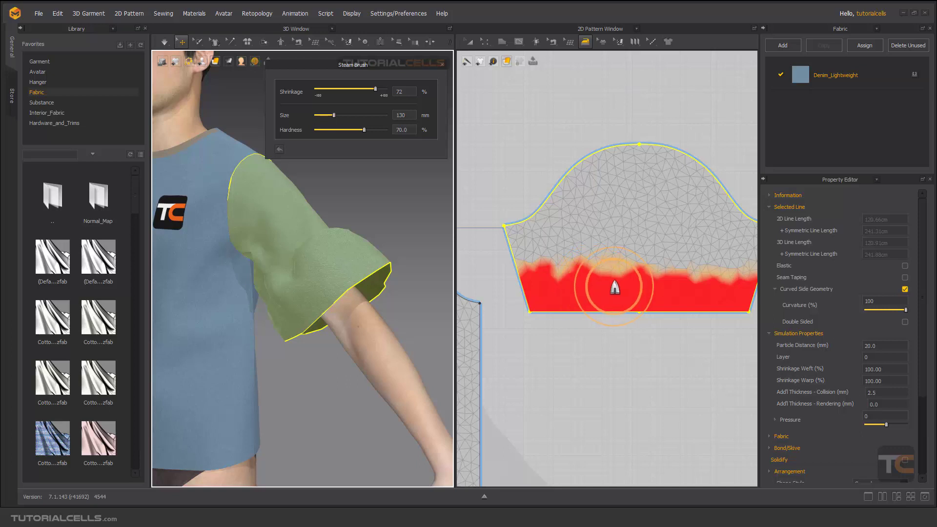
Clear the red expansion from the sleeve and set Shrinkage to -72 percent
left_click_drag(615, 287, 510, 286)
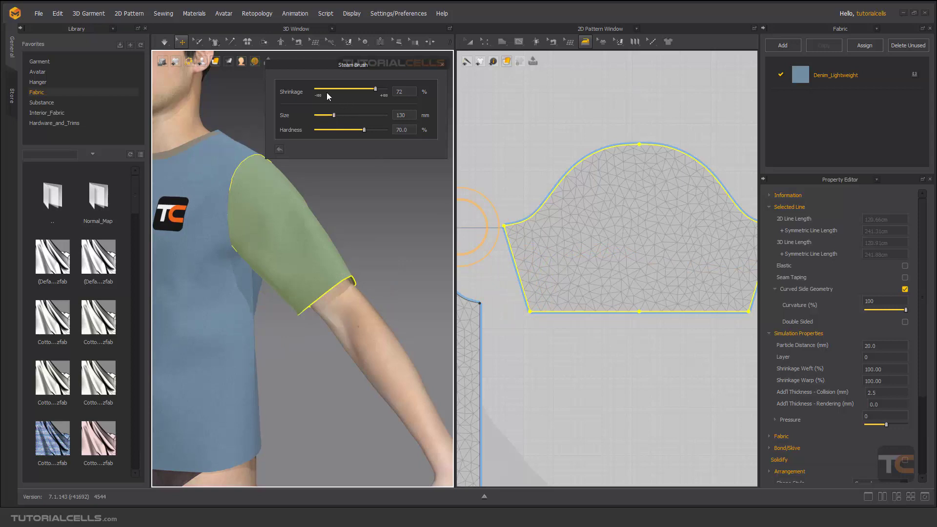
left_click_drag(376, 88, 332, 89)
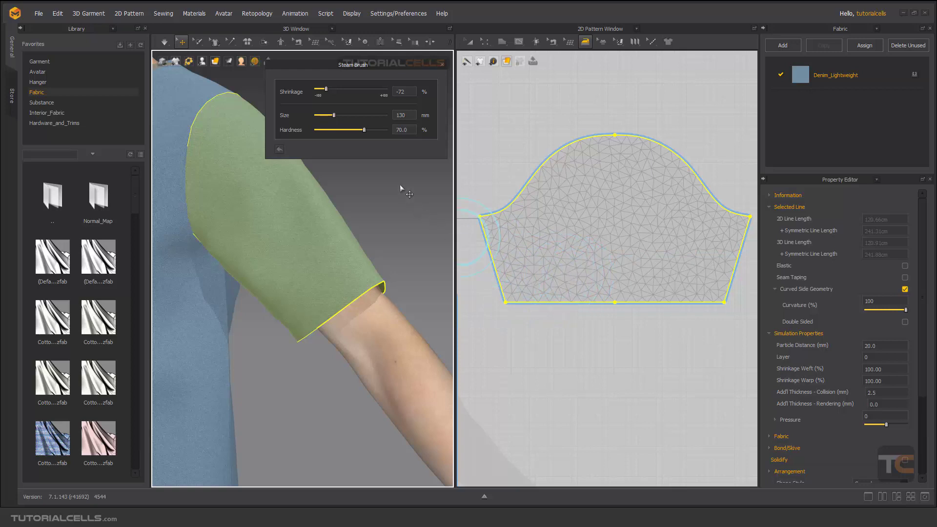
mouse_move(335, 127)
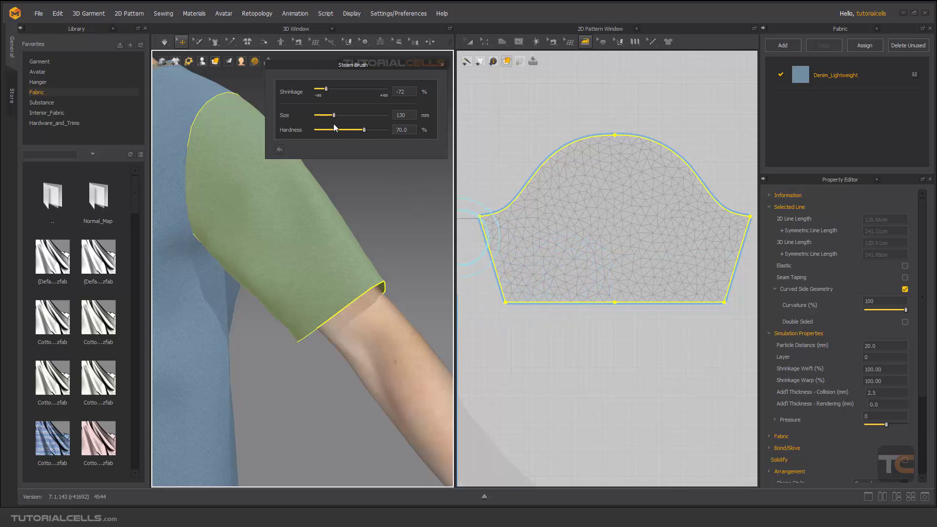
Set the Steam brush size to about 320 mm and hardness to 100 percent
left_click_drag(334, 115, 360, 115)
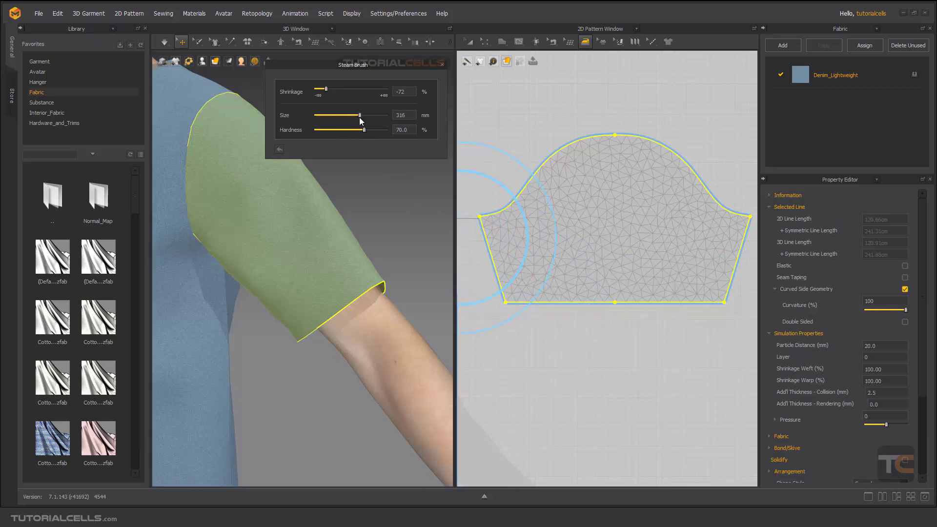
left_click_drag(359, 115, 363, 115)
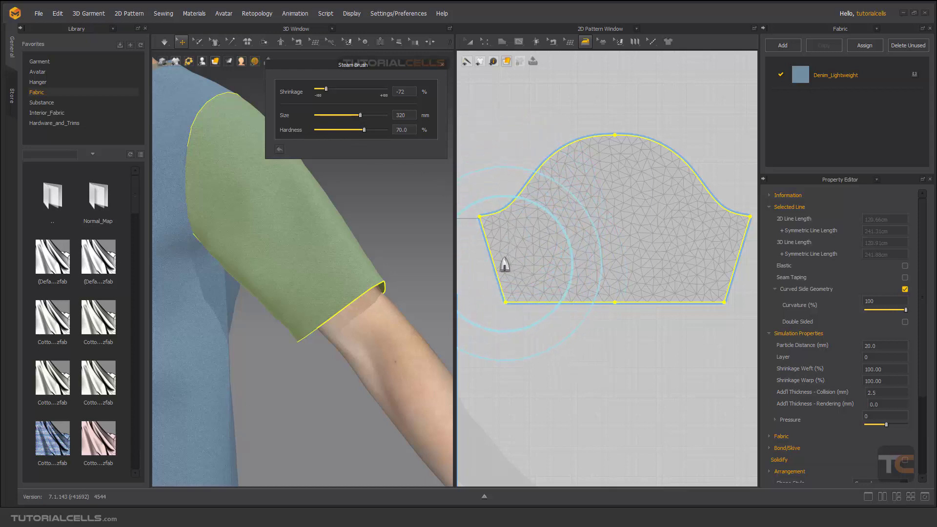
mouse_move(479, 252)
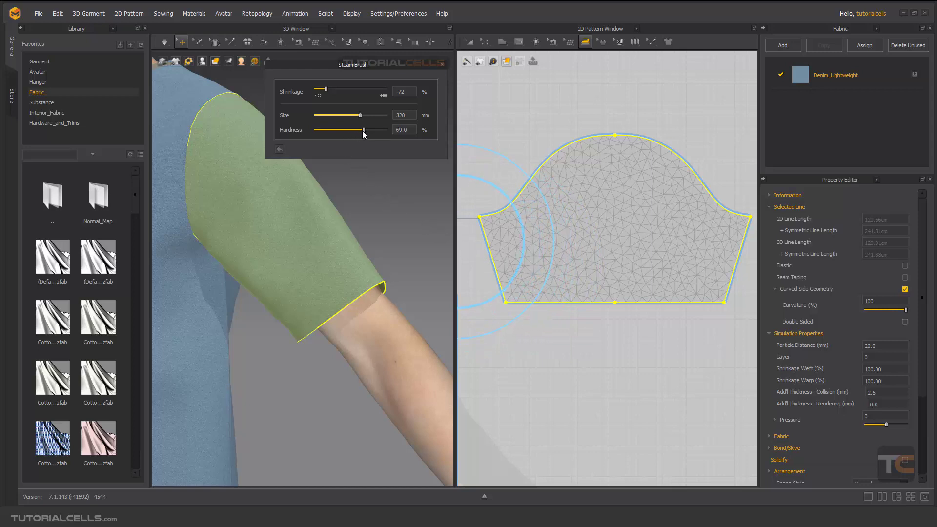
left_click_drag(363, 130, 357, 130)
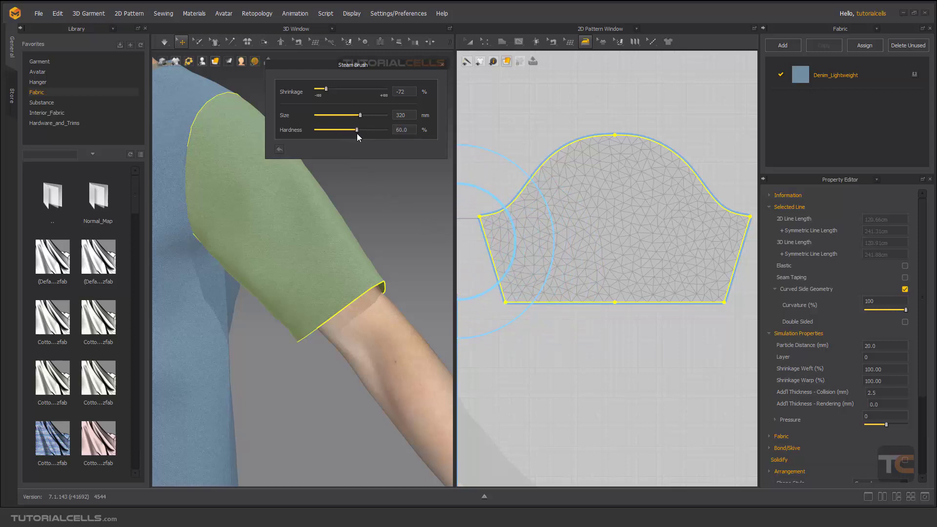
left_click_drag(357, 130, 389, 130)
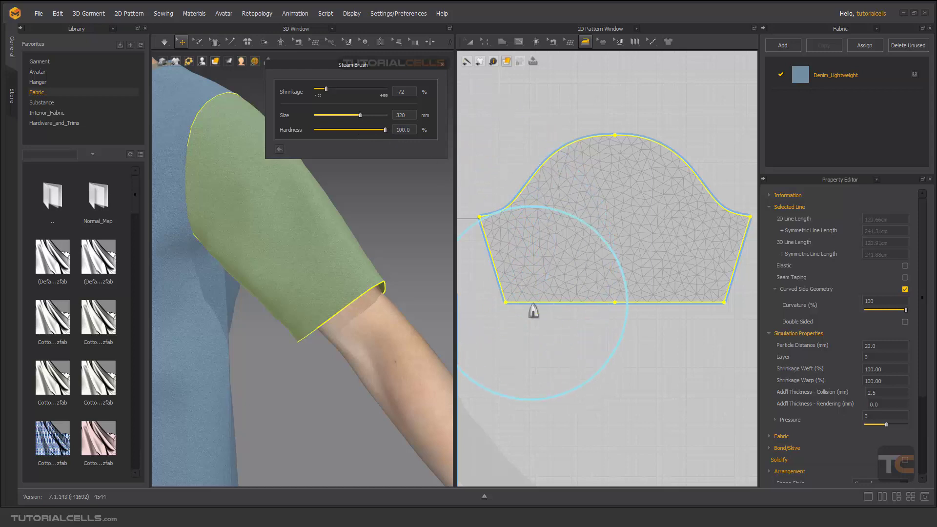
Shrink the lower sleeve into a solid blue area, then soften hardness to 36 percent
left_click_drag(532, 310, 541, 263)
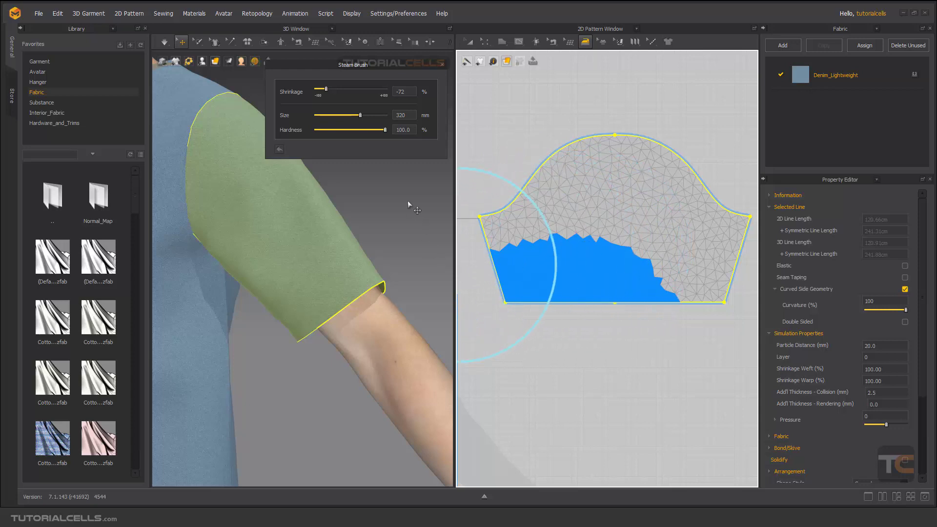
left_click_drag(388, 129, 347, 130)
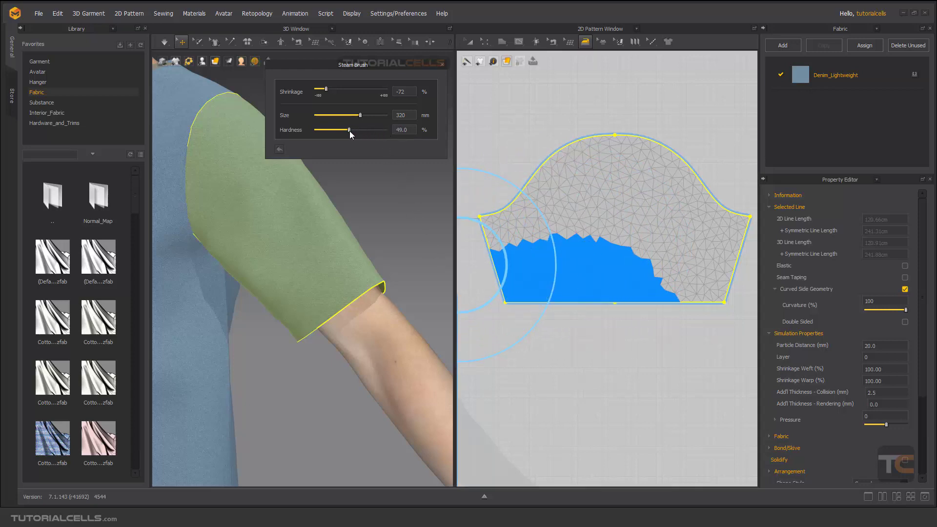
left_click_drag(349, 129, 340, 129)
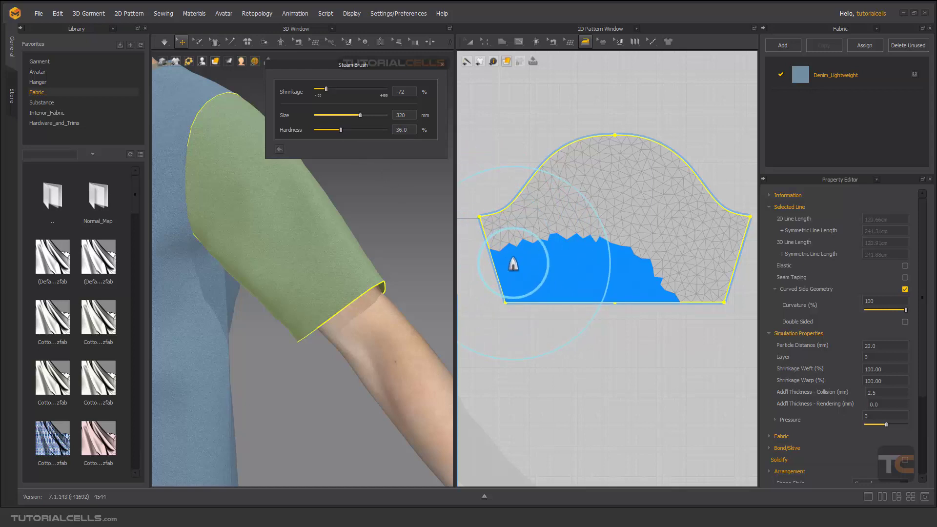
Brush soft-falloff shrinkage upward across the sleeve so the blue fades gradually
left_click_drag(512, 264, 578, 201)
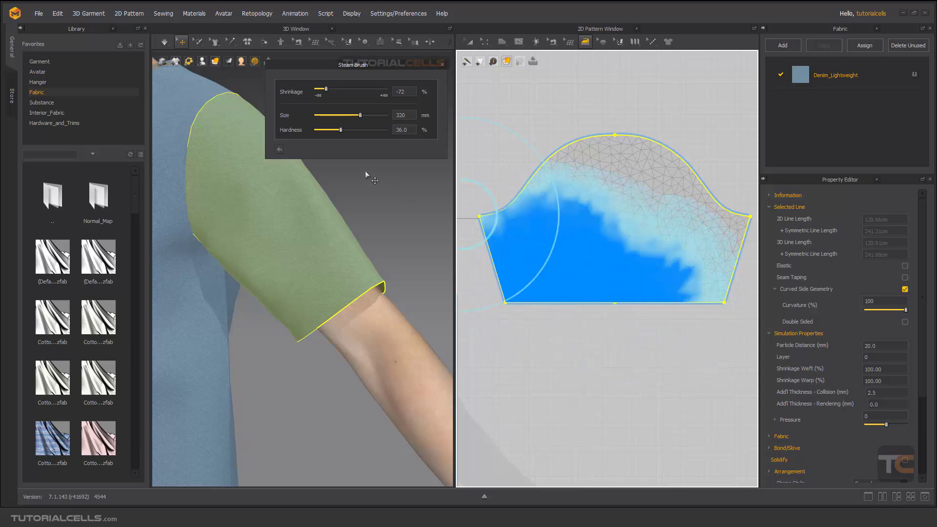
left_click_drag(341, 130, 344, 129)
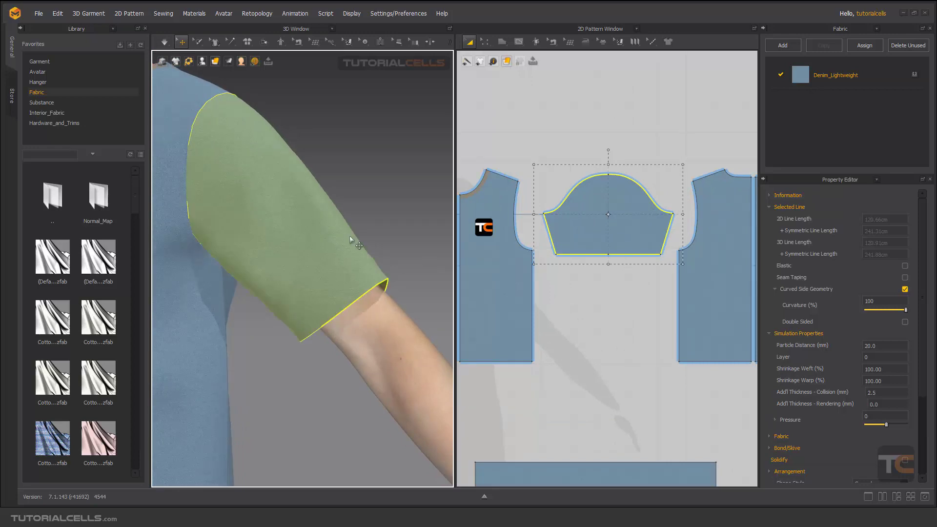
Resume steaming with Shrinkage at 29 percent and hardness raised to 81 percent
left_click(584, 41)
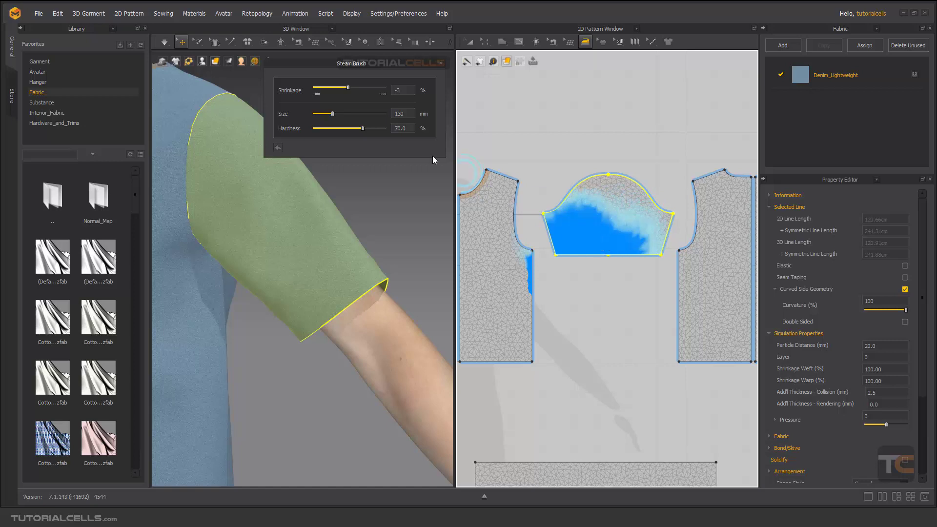
left_click_drag(349, 88, 355, 88)
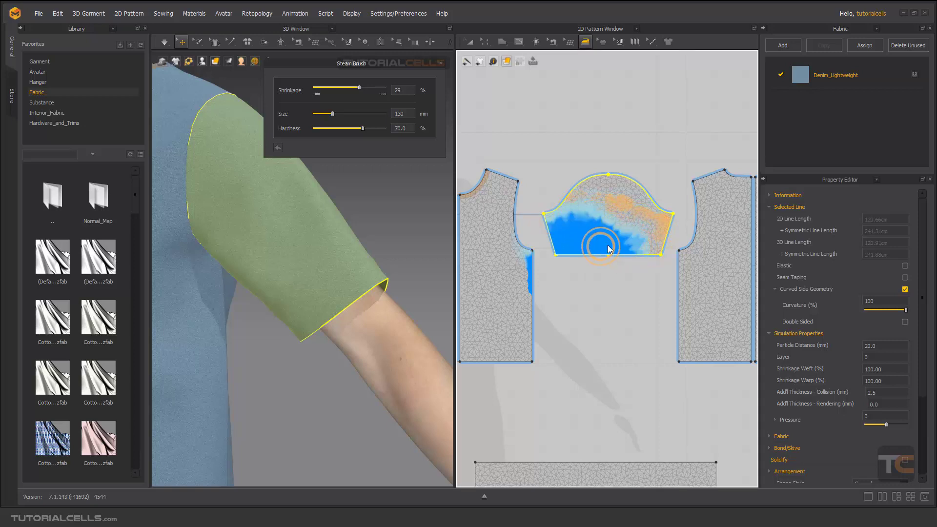
left_click_drag(360, 128, 378, 128)
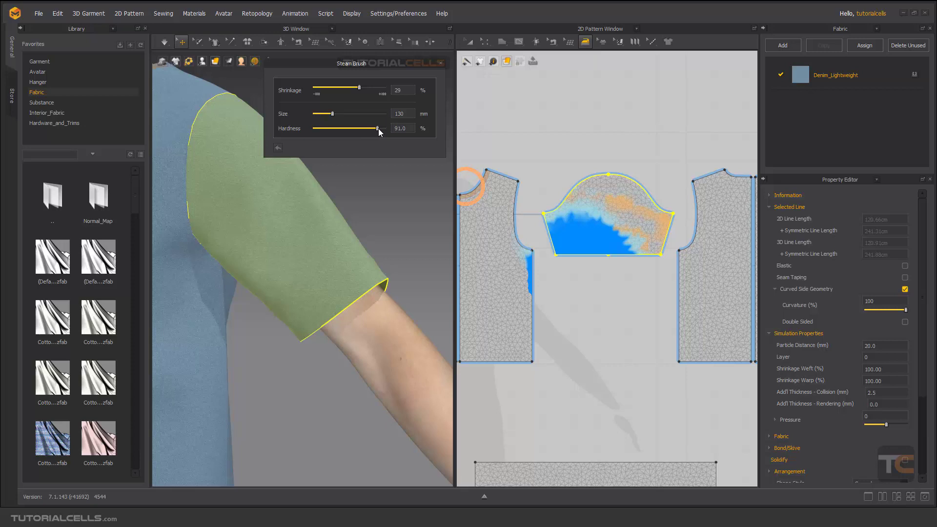